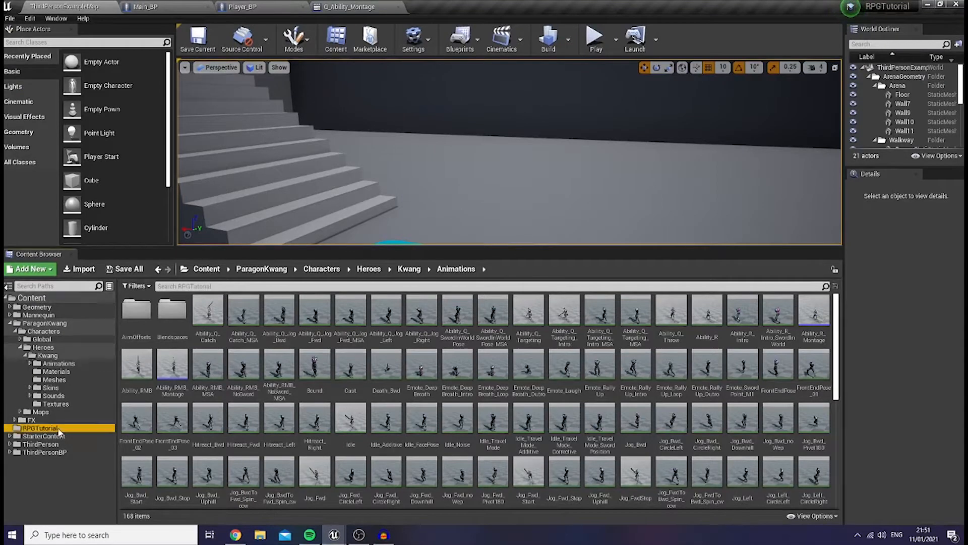
- Create Enemy_BP in the RPGTutorial folder, inspect its CameraBoom, and place one in the level
left_click(38, 428)
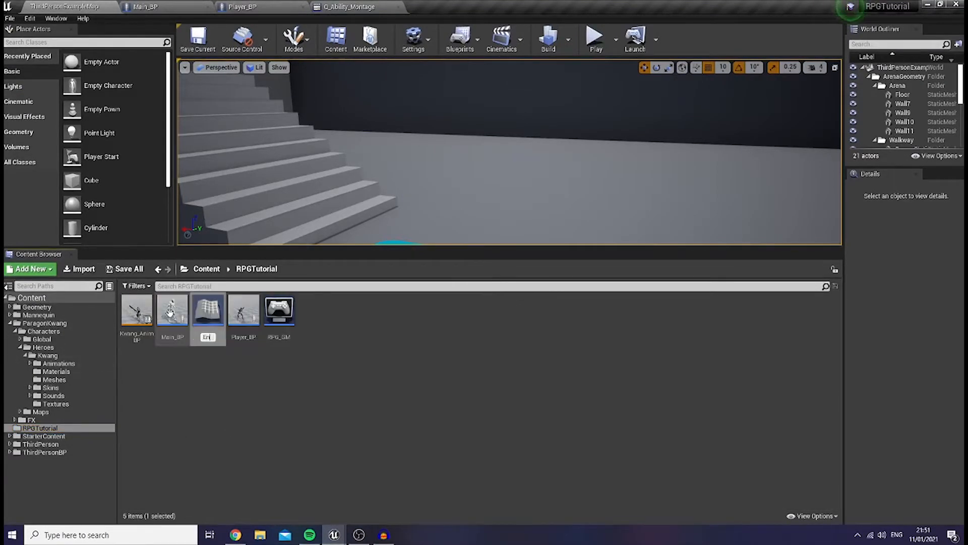
type("Enemy_")
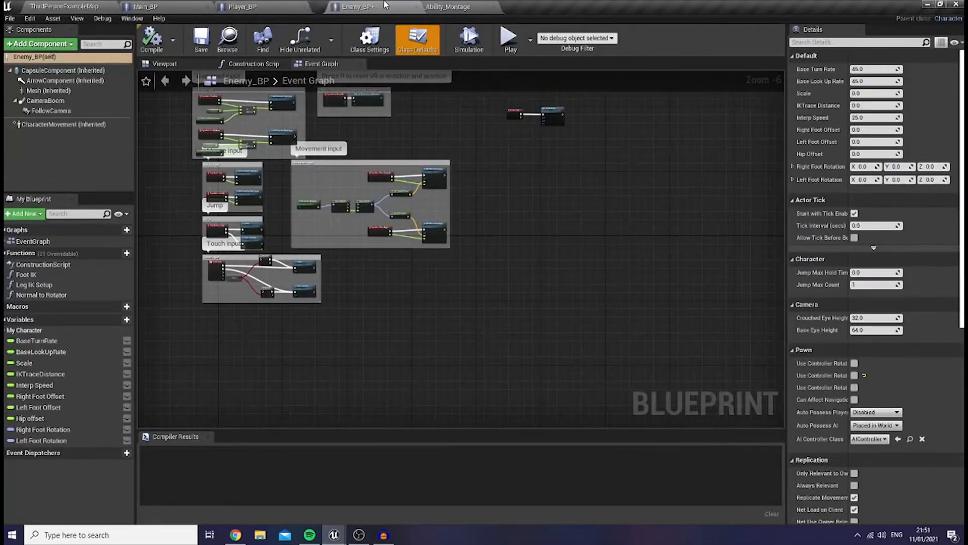
mouse_move(37, 100)
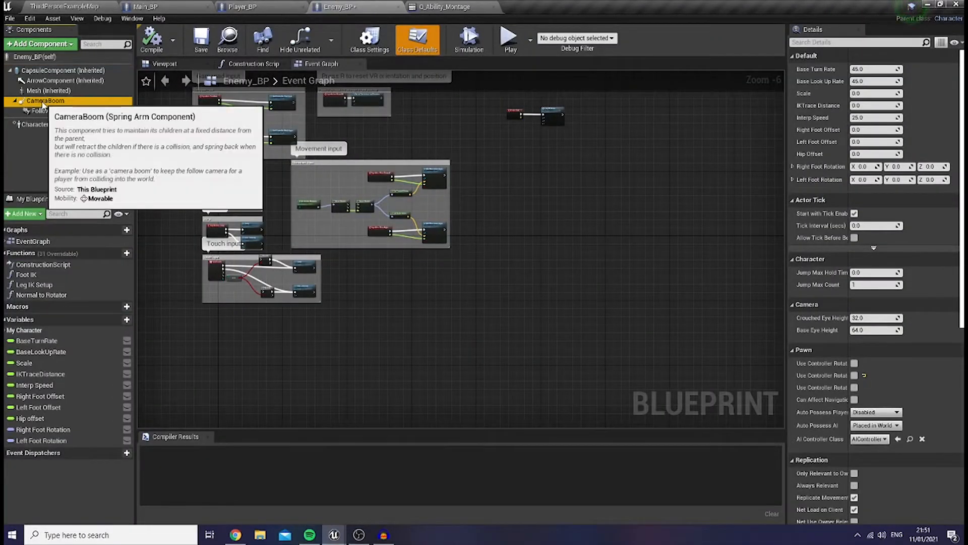
left_click(34, 100)
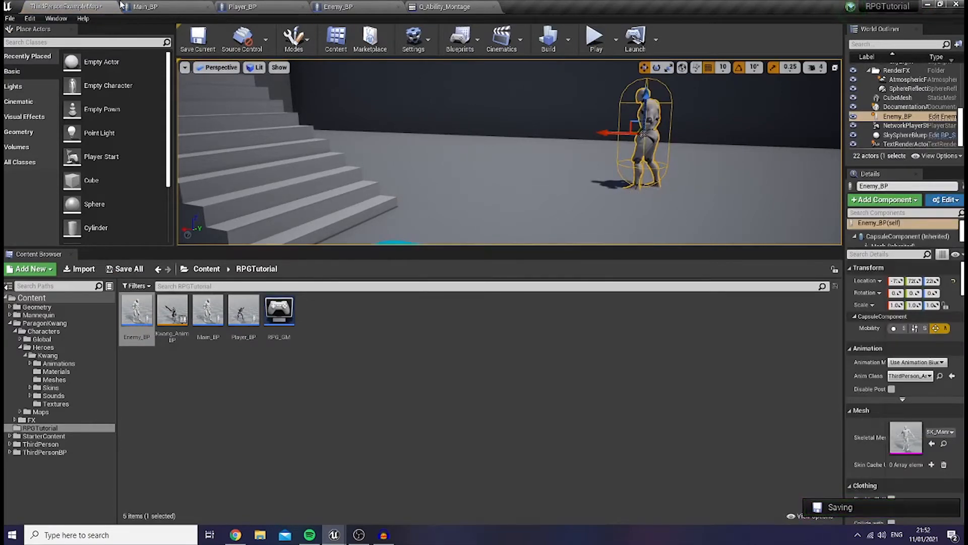
left_click(144, 8)
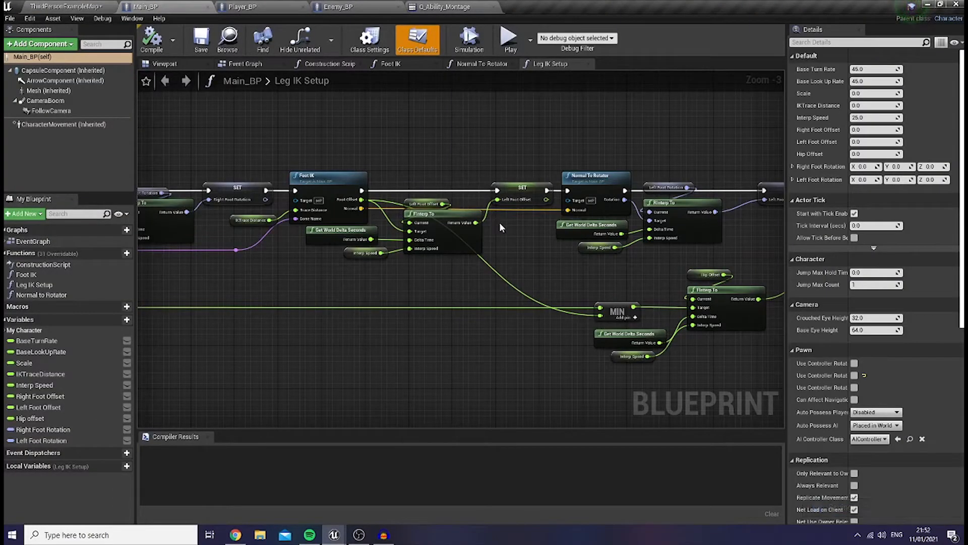
left_click(508, 38)
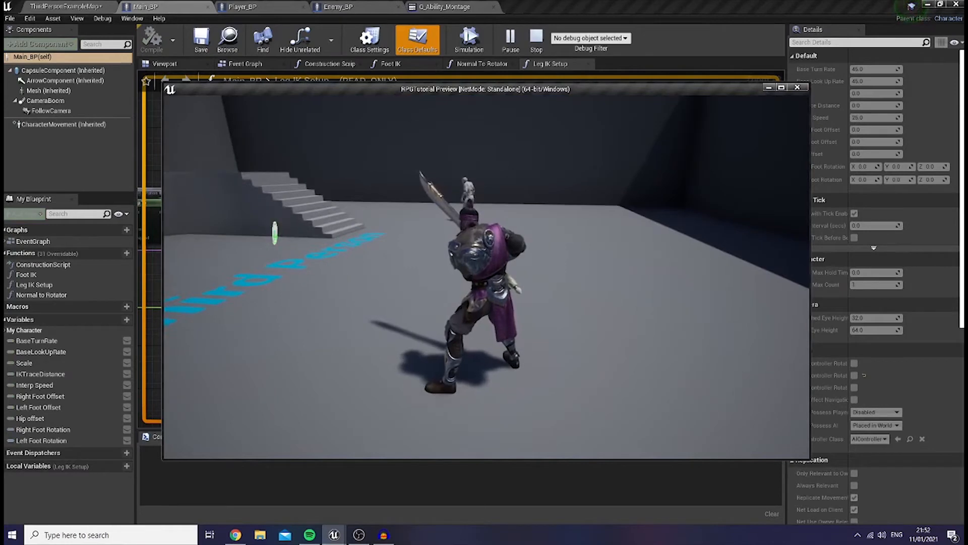
left_click(796, 87)
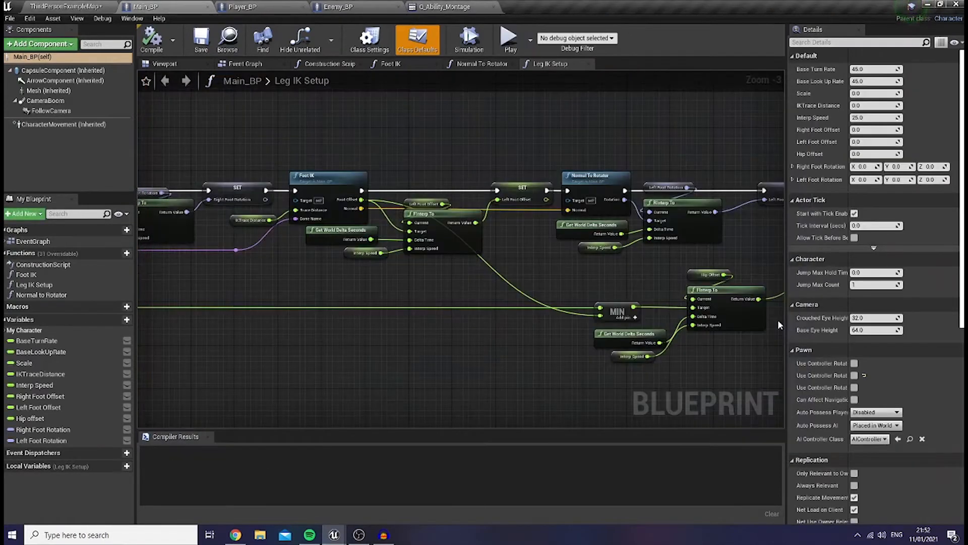
left_click(56, 8)
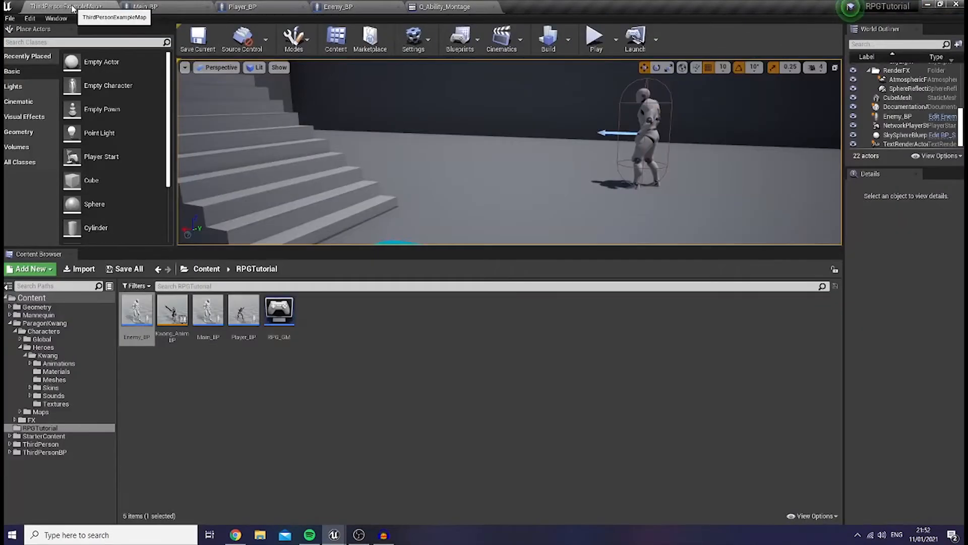
- Start a new Blueprint Class and filter the parent classes by 'animnotify' to pick AnimNotifyState
left_click(28, 268)
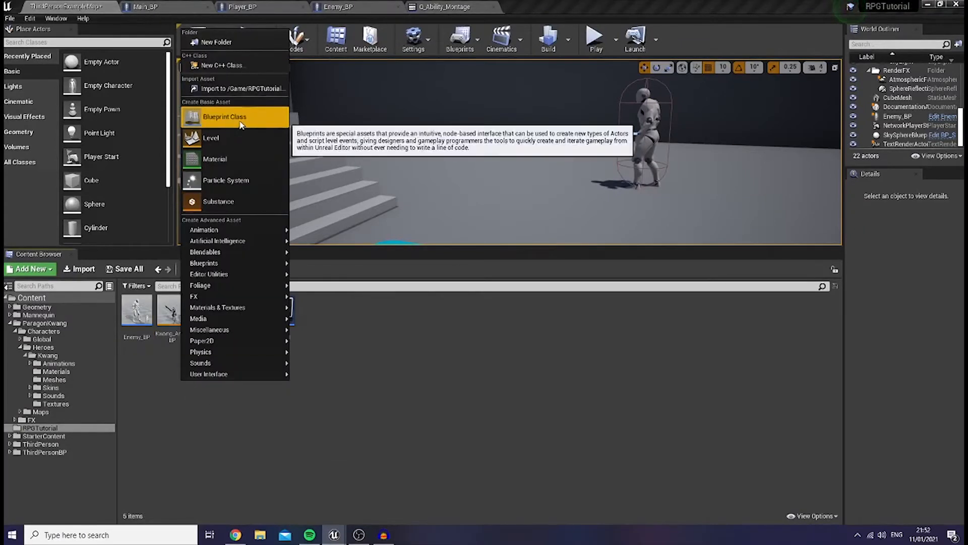
left_click(224, 117)
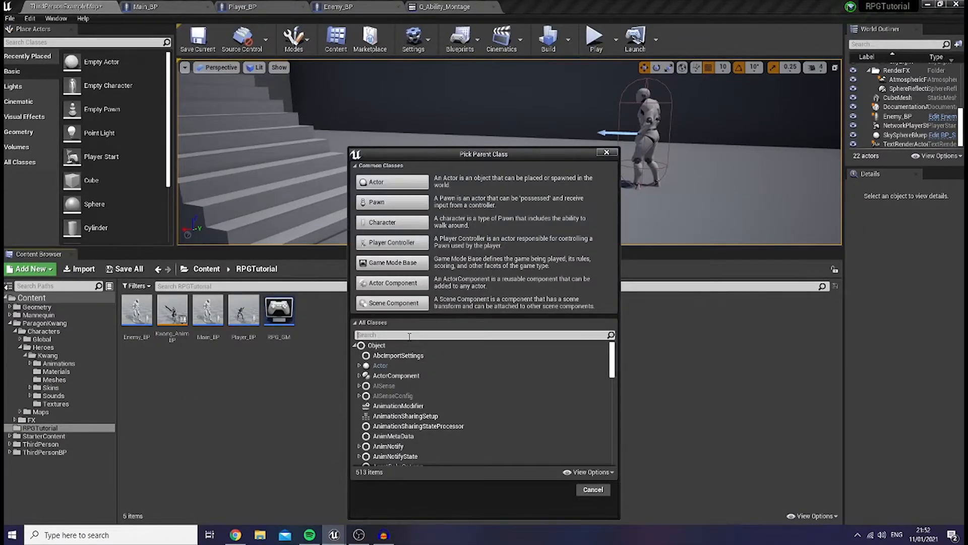
type("animnotify")
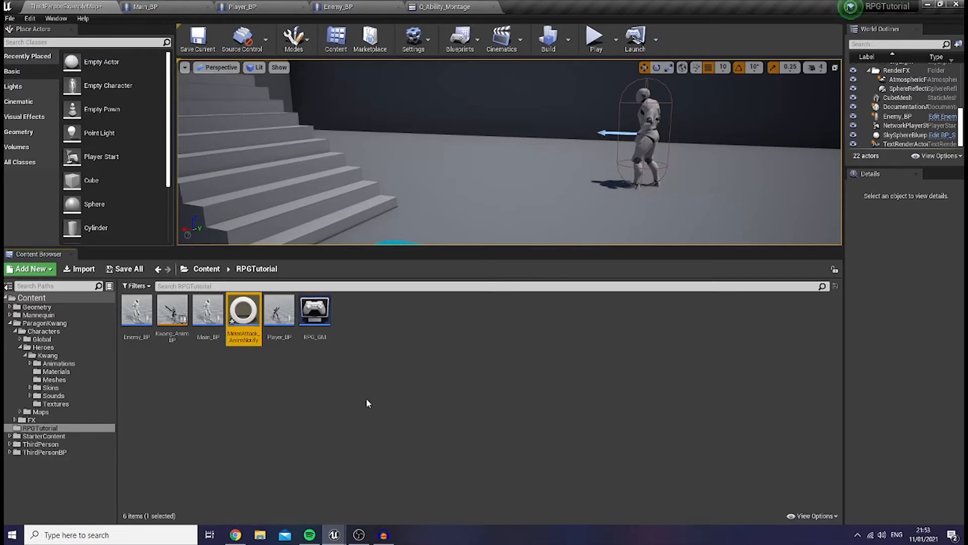
mouse_move(248, 326)
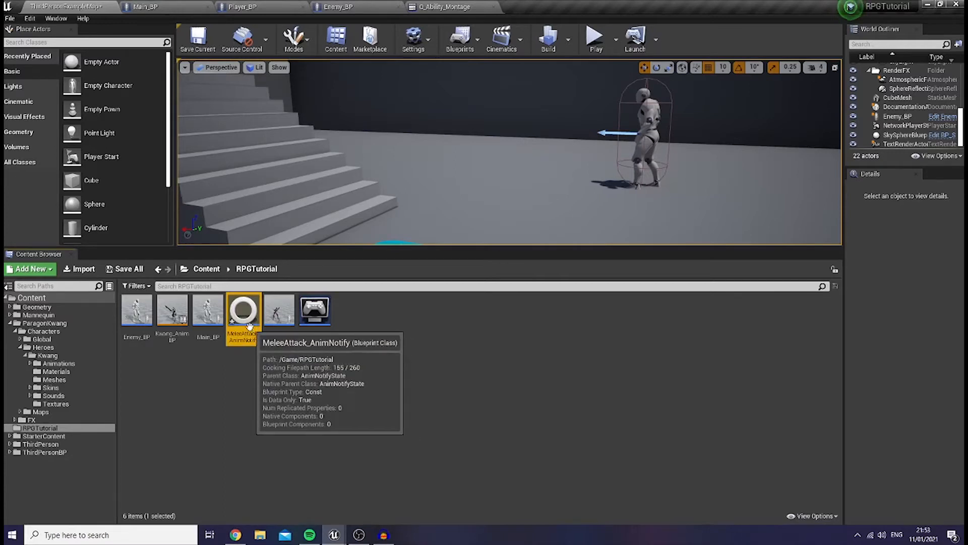
- Override Received Notify Tick in MeleeAttack_AnimNotify and read two socket locations from Mesh Comp
double_click(243, 311)
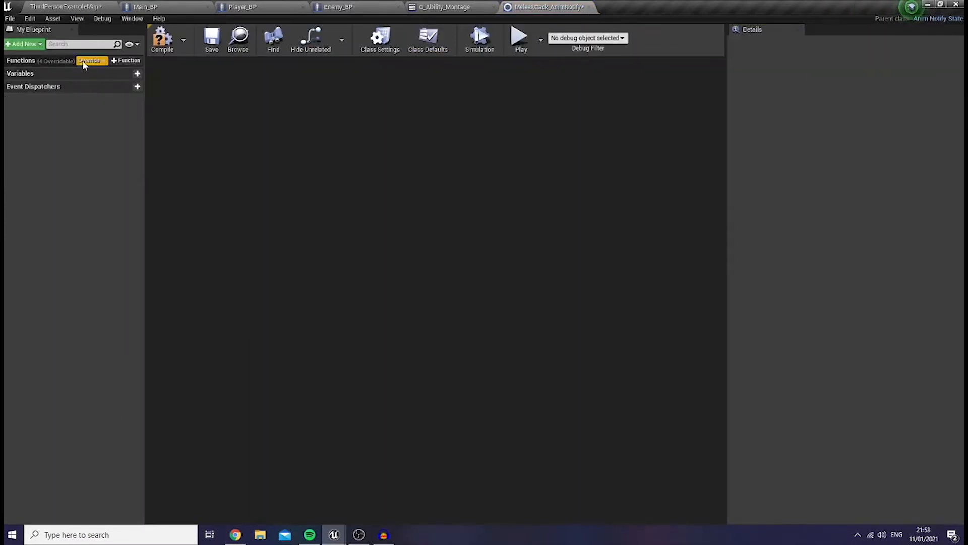
left_click(94, 60)
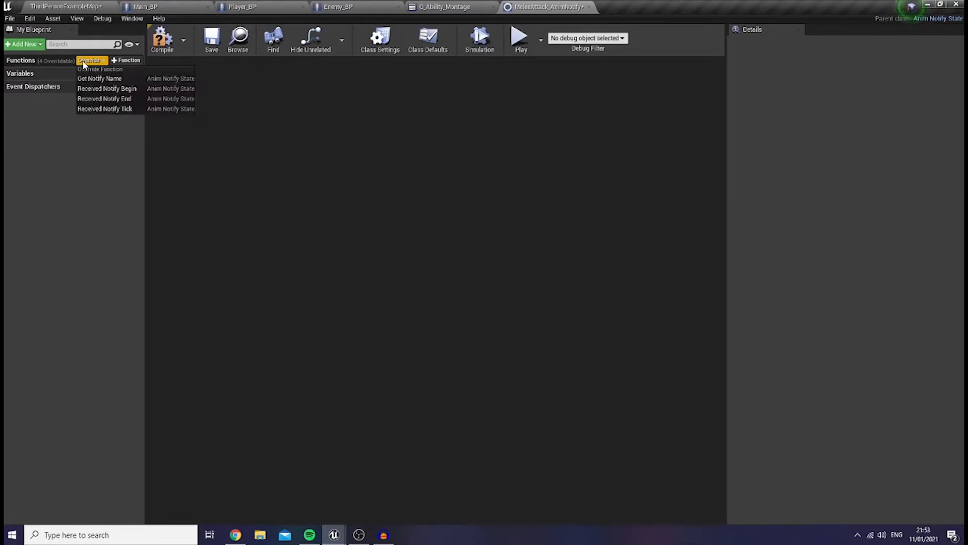
mouse_move(104, 89)
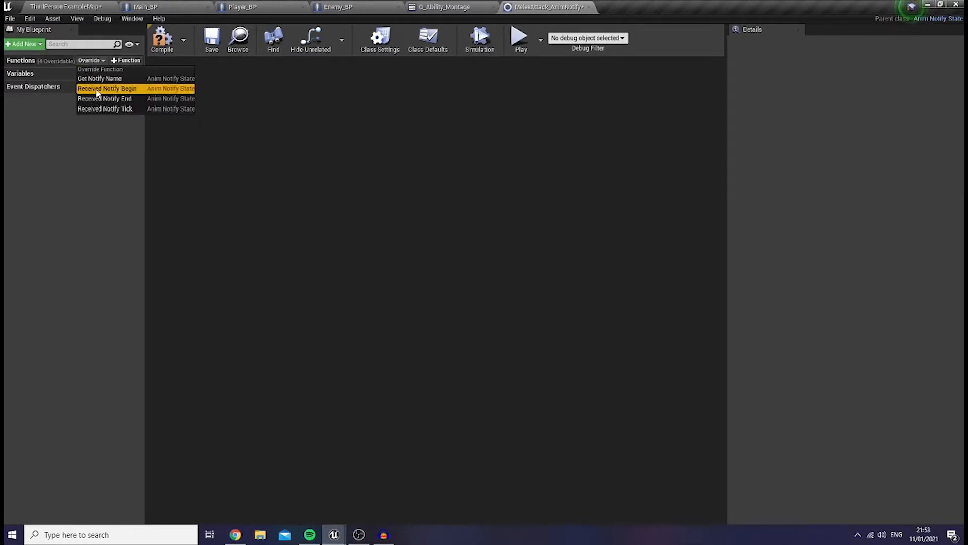
left_click(104, 109)
type("spheretr")
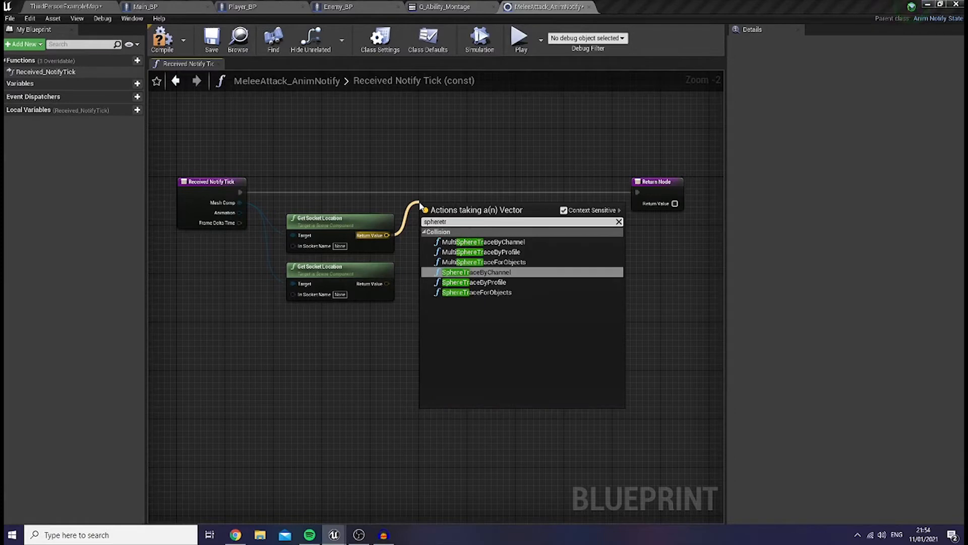
- Add a SphereTraceForObjects with radius 20 between the sockets, feeding a Branch on its hit result
left_click(476, 293)
type("bra")
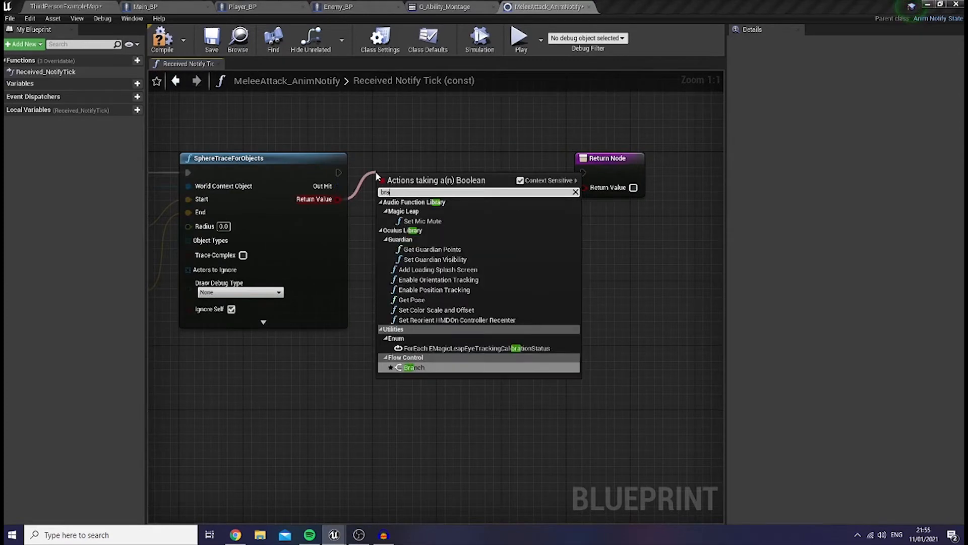
left_click(414, 367)
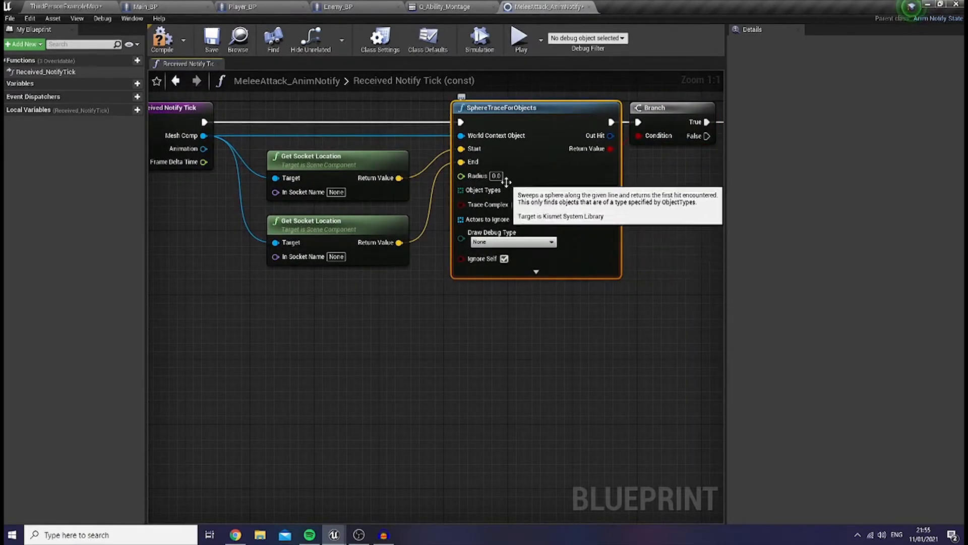
left_click(496, 175)
type("20")
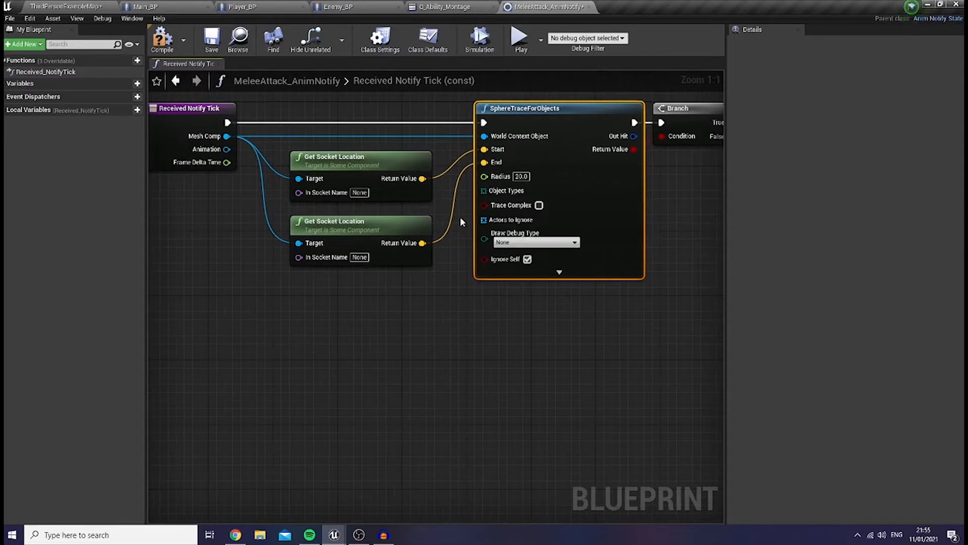
mouse_move(484, 198)
type("ma")
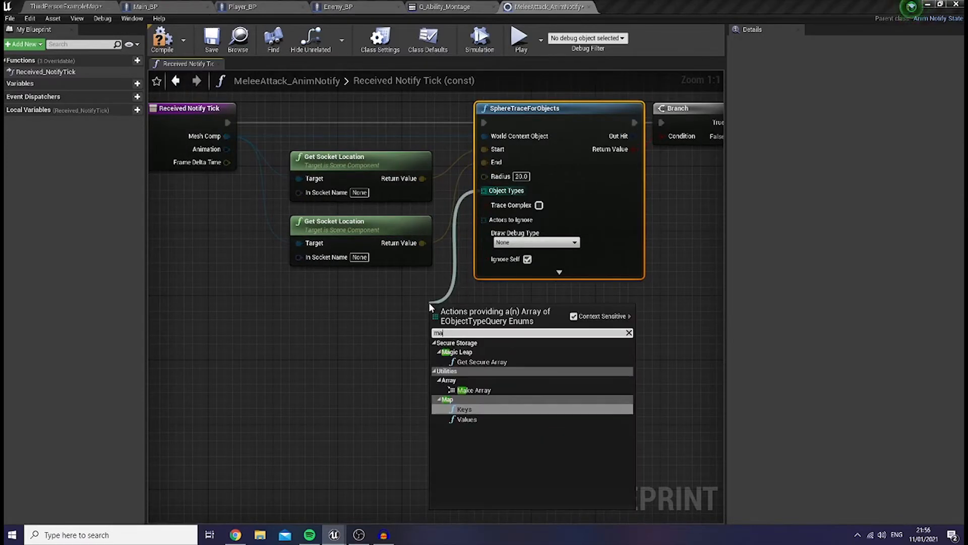
- Trace against a Pawn object-type array, draw debug For Duration with the weapon socket names, then return to the level editor
left_click(474, 389)
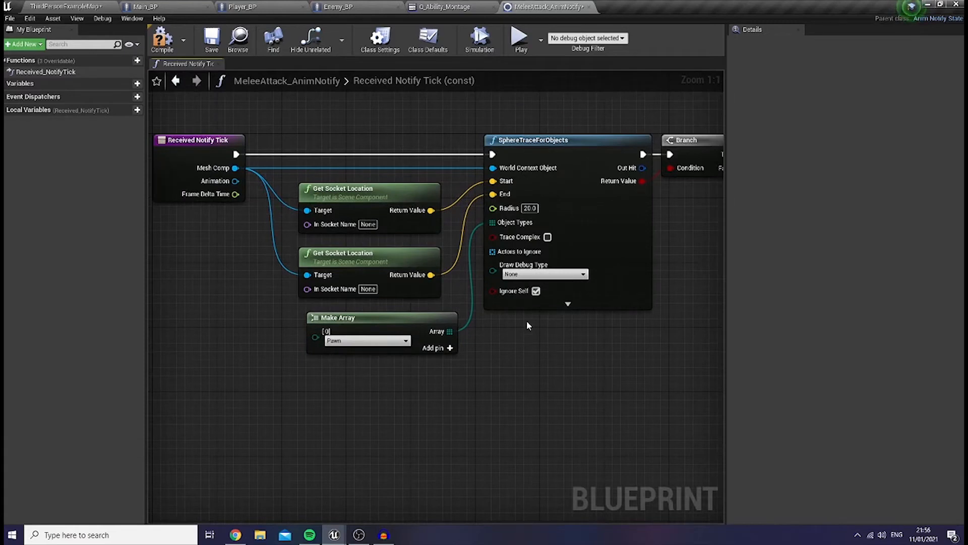
left_click(544, 275)
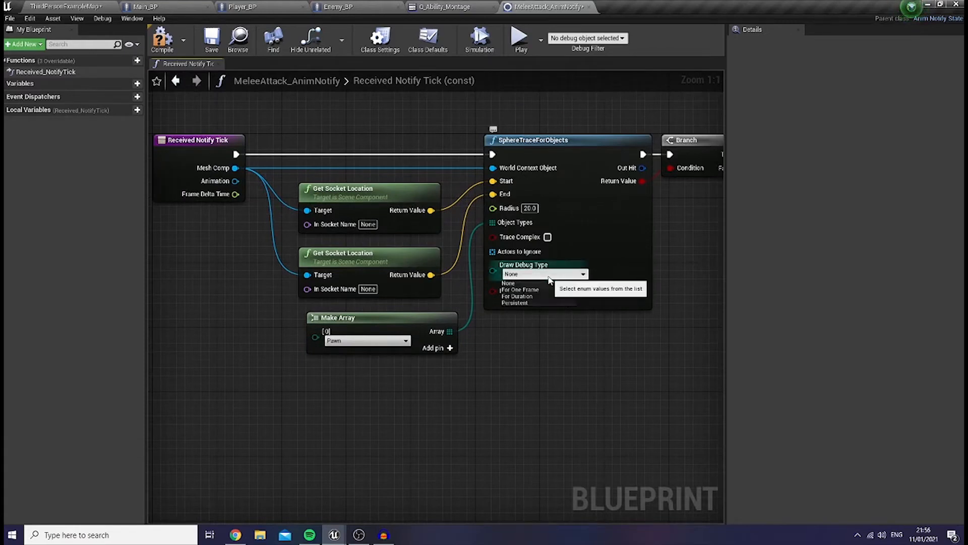
mouse_move(544, 298)
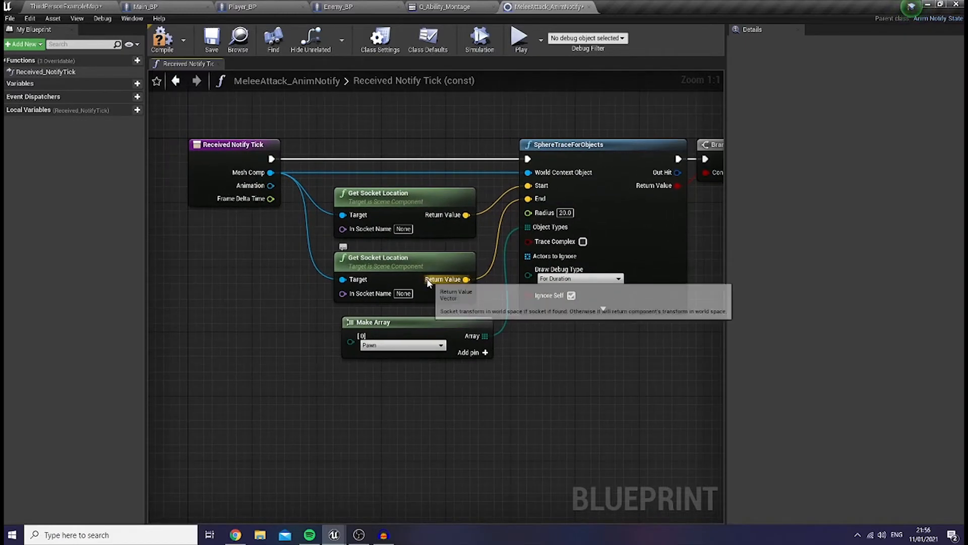
mouse_move(810, 260)
type("FX_weapon_ti")
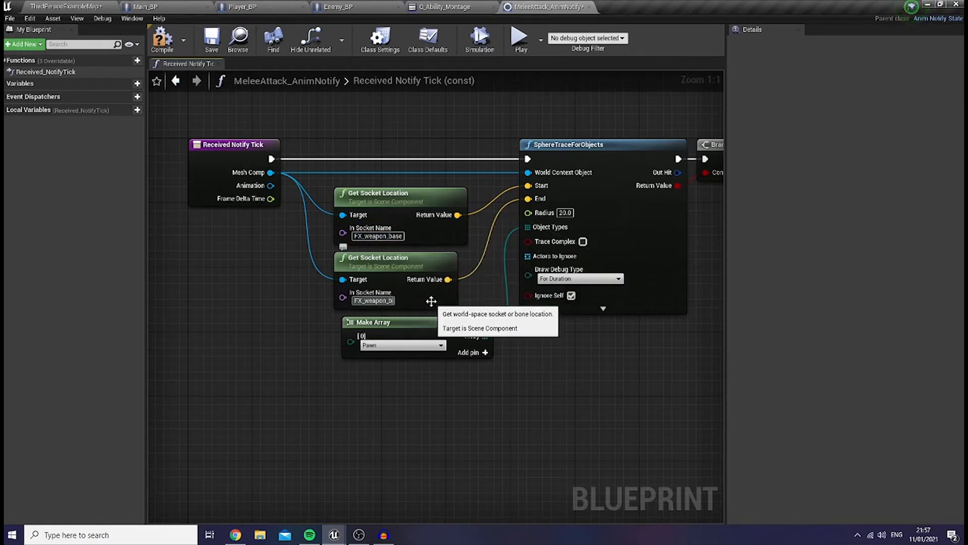
scroll("down", 3)
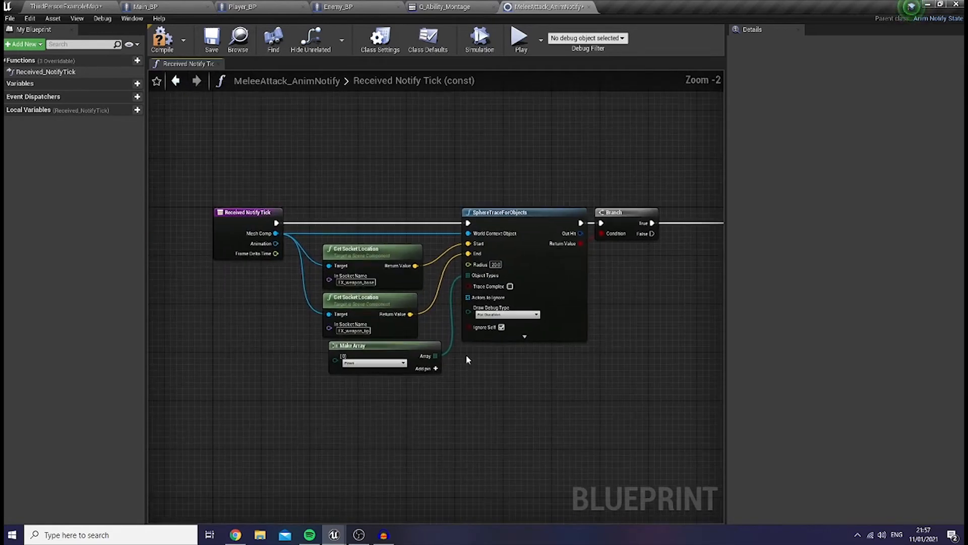
left_click(61, 7)
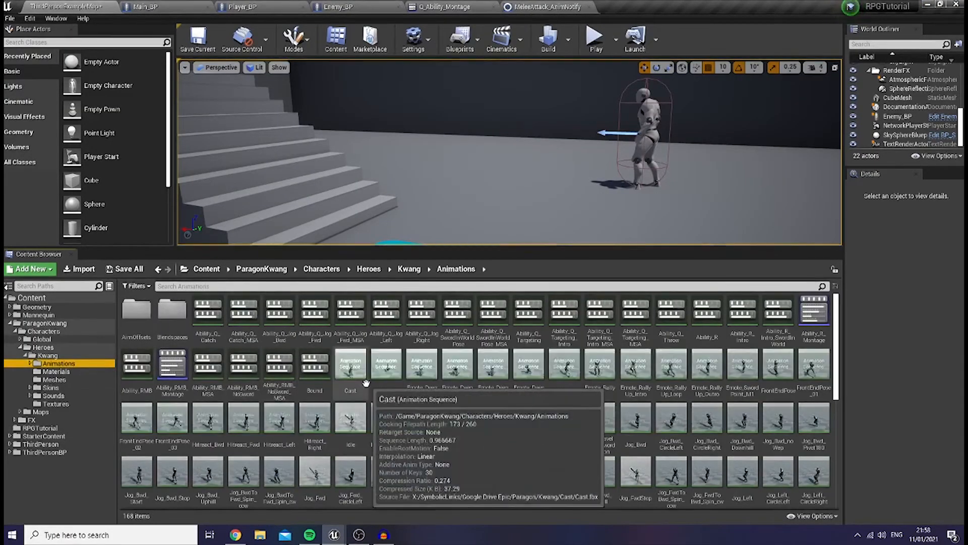
- Scroll the Content Browser down to PrimaryAttack_A_Slow_Montage and open it
scroll("down", 3)
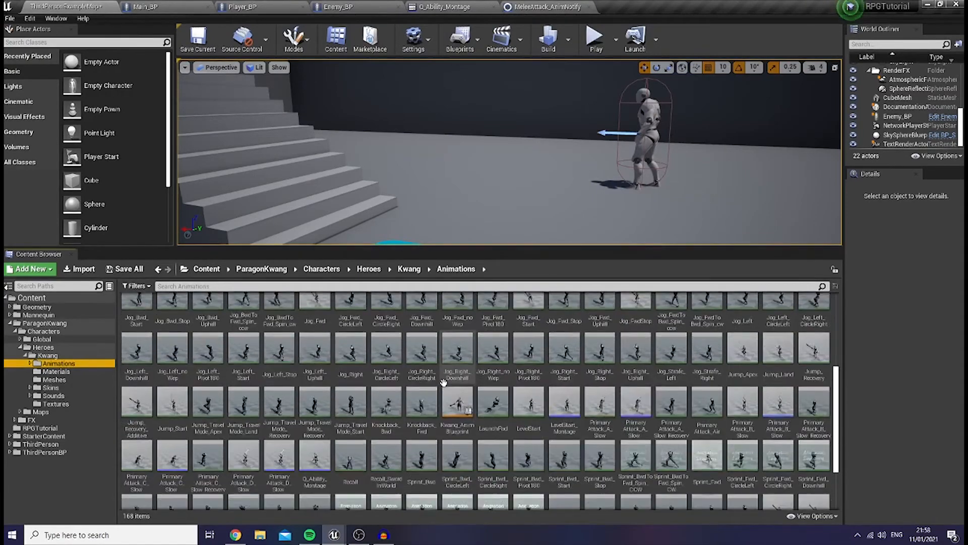
scroll("down", 3)
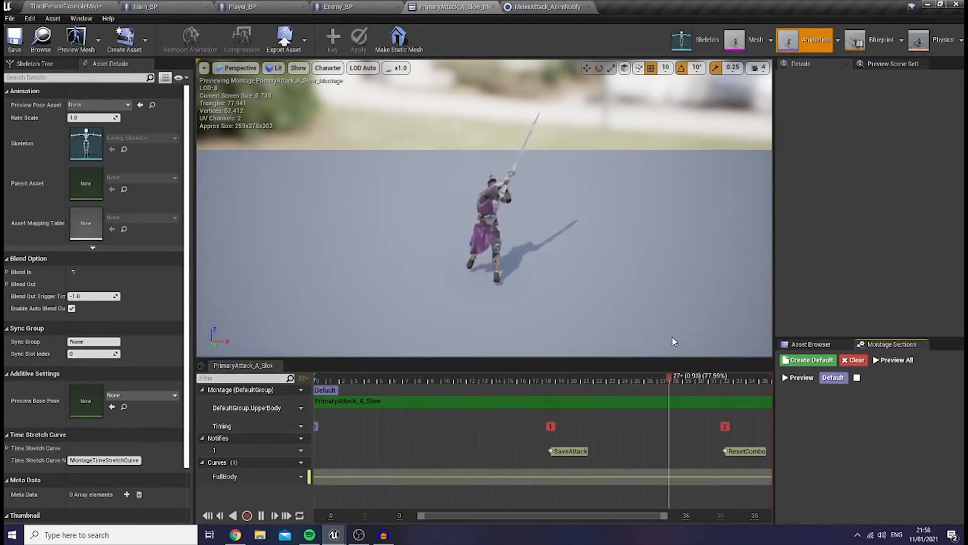
- Pause the preview, add a second notify track and bring up its notify options
left_click(263, 515)
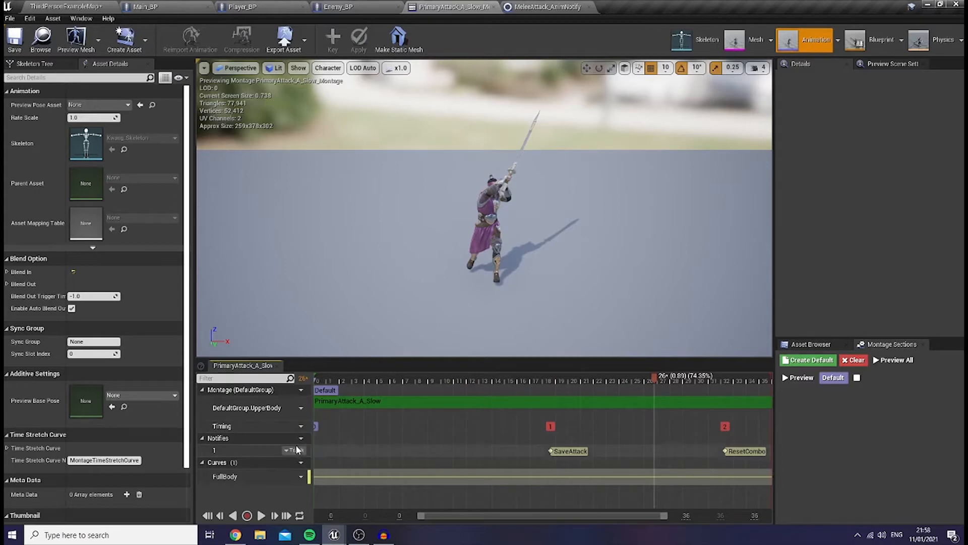
left_click(292, 437)
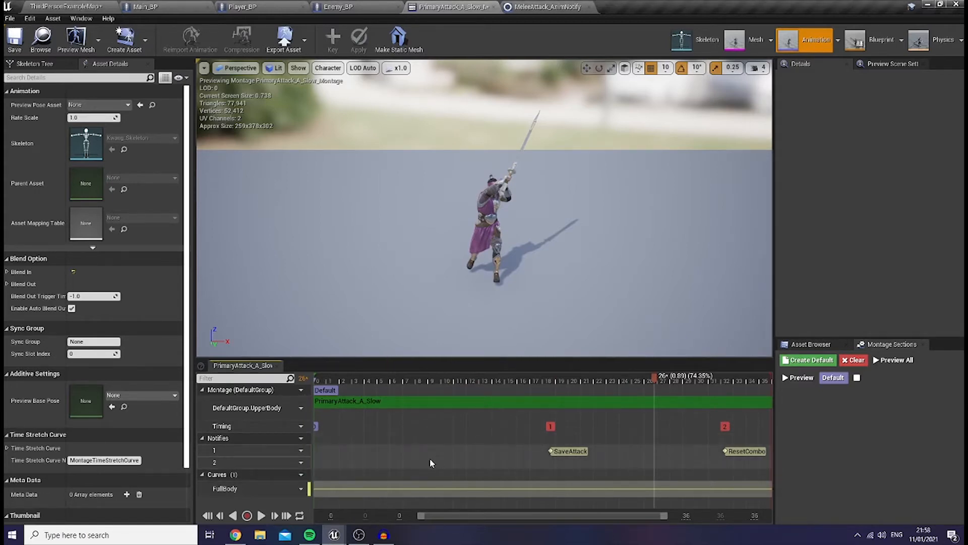
right_click(432, 463)
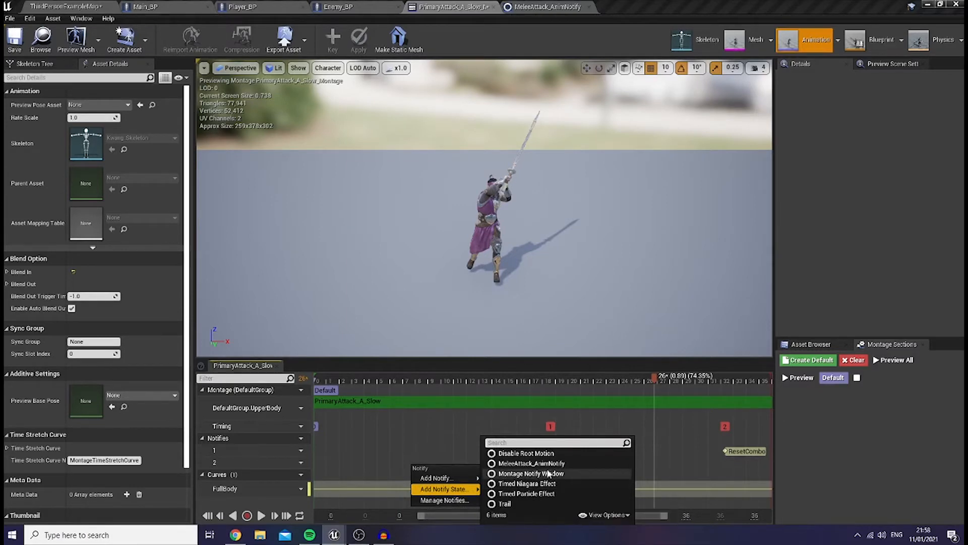
- Place a MeleeAttack_AnimNotify state on track 2, stretch it across the swing frames and save the montage
left_click(530, 463)
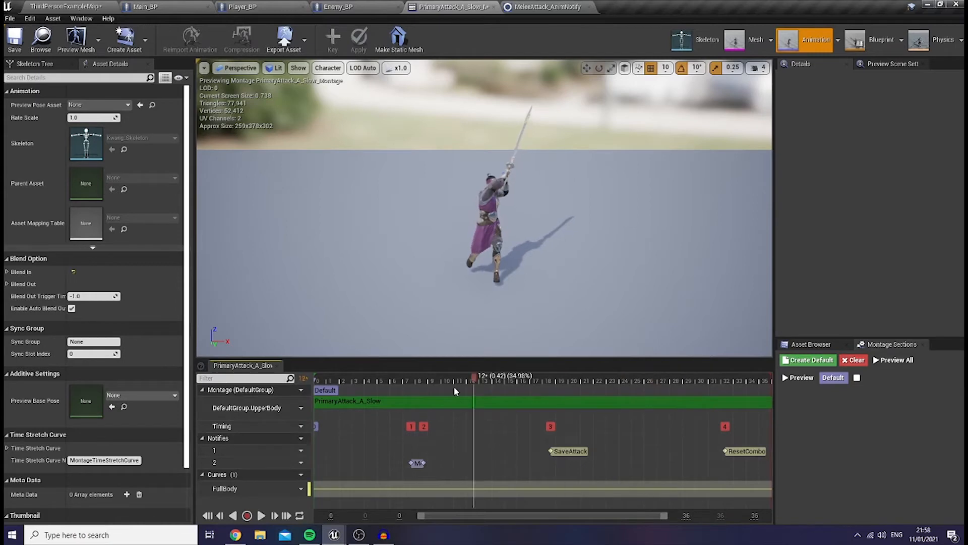
left_click(379, 382)
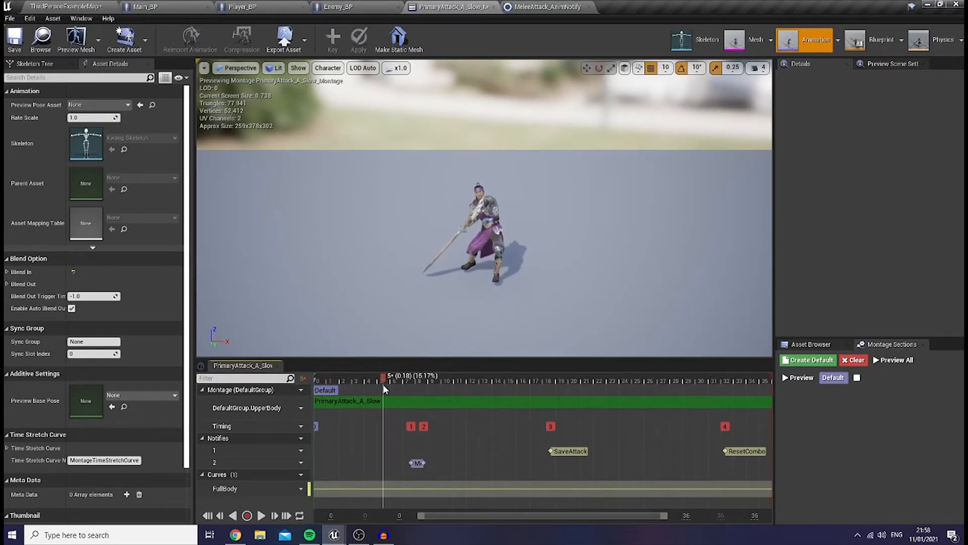
mouse_move(415, 463)
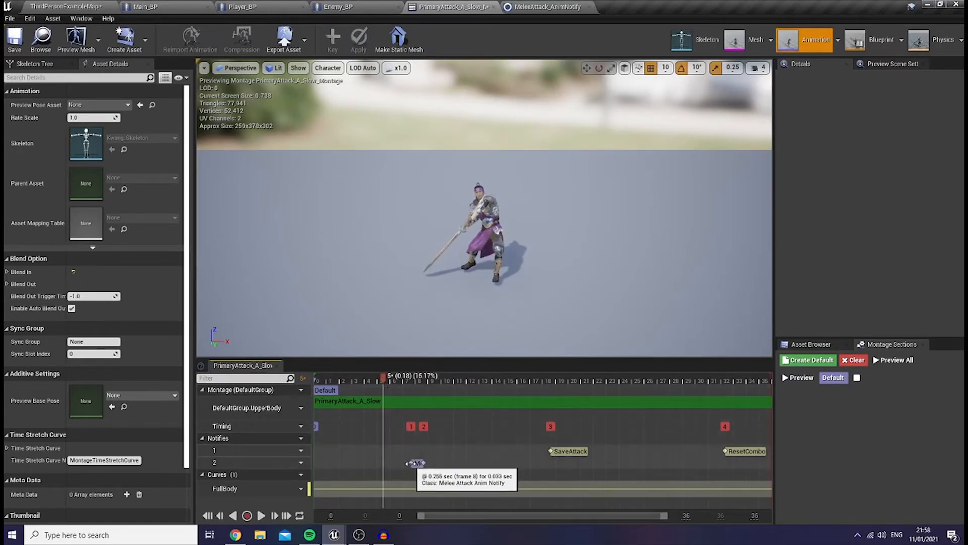
left_click(413, 463)
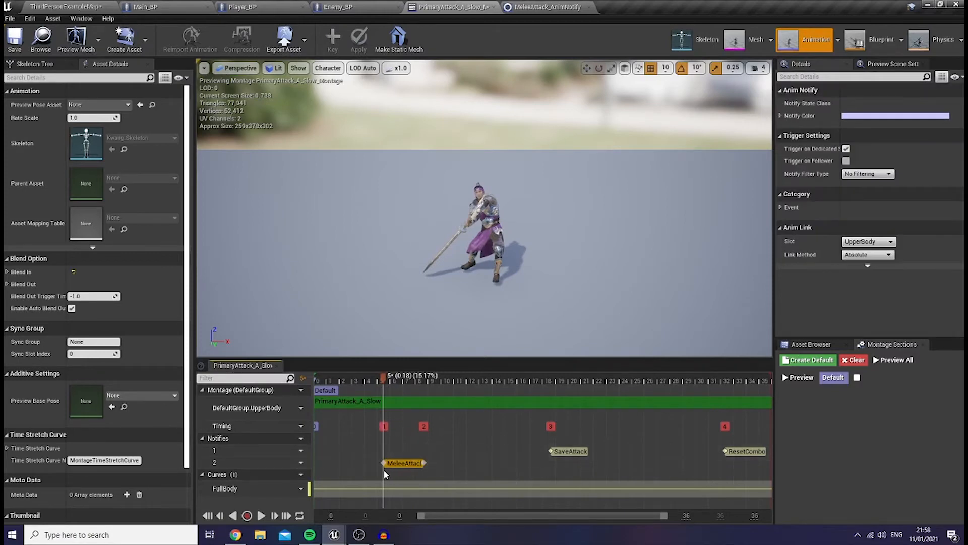
mouse_move(453, 462)
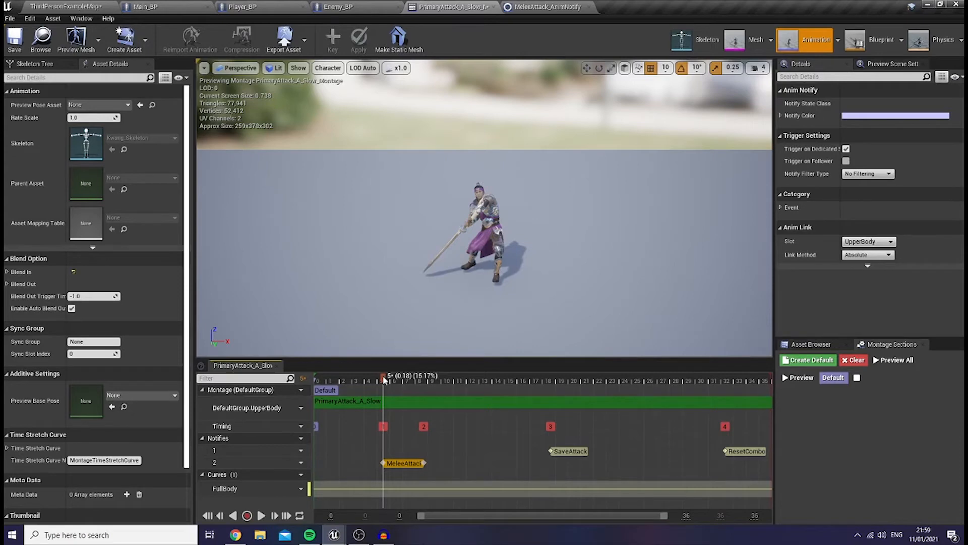
left_click_drag(383, 375, 424, 375)
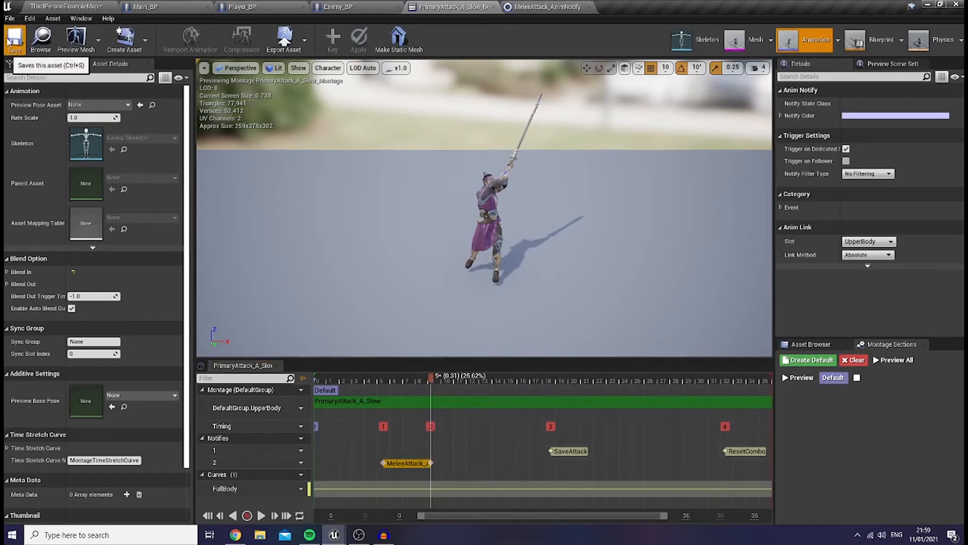
left_click(13, 39)
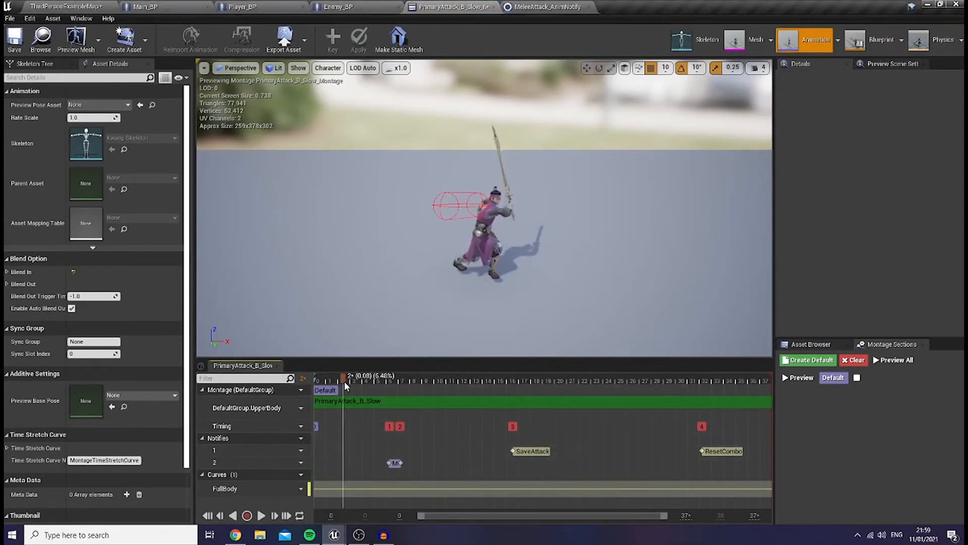
- Check the B swing trace, then open PrimaryAttack_C_Slow_Montage and scrub its swing to see the debug spheres
left_click(394, 463)
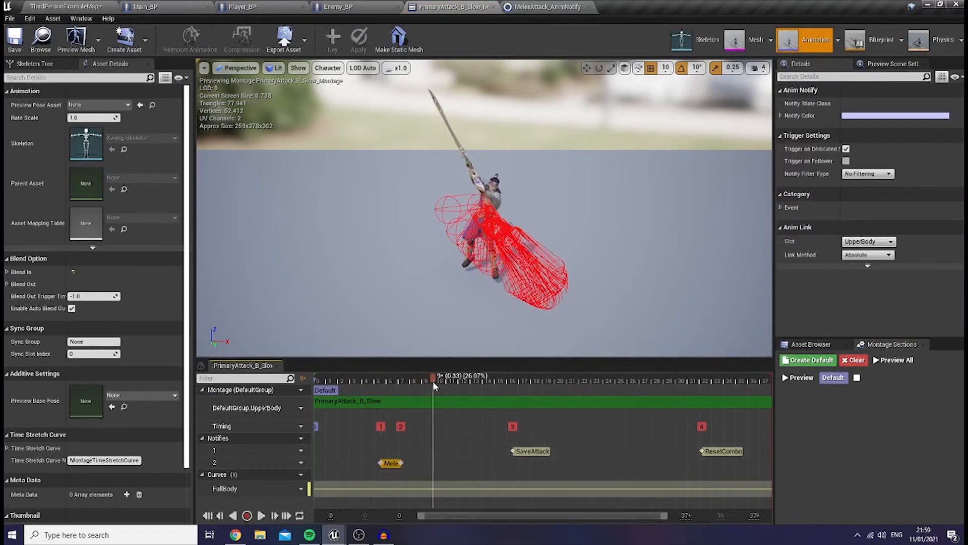
left_click(65, 8)
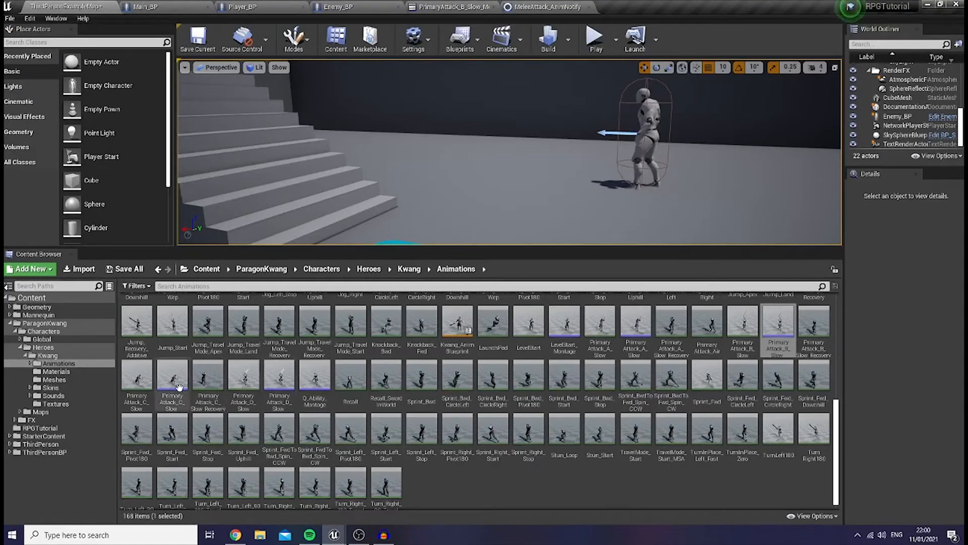
double_click(171, 377)
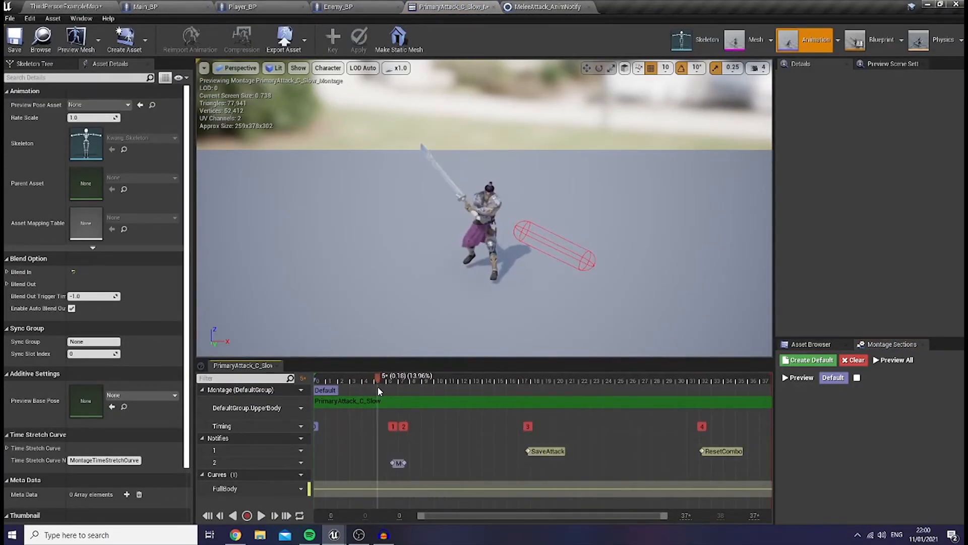
left_click(398, 463)
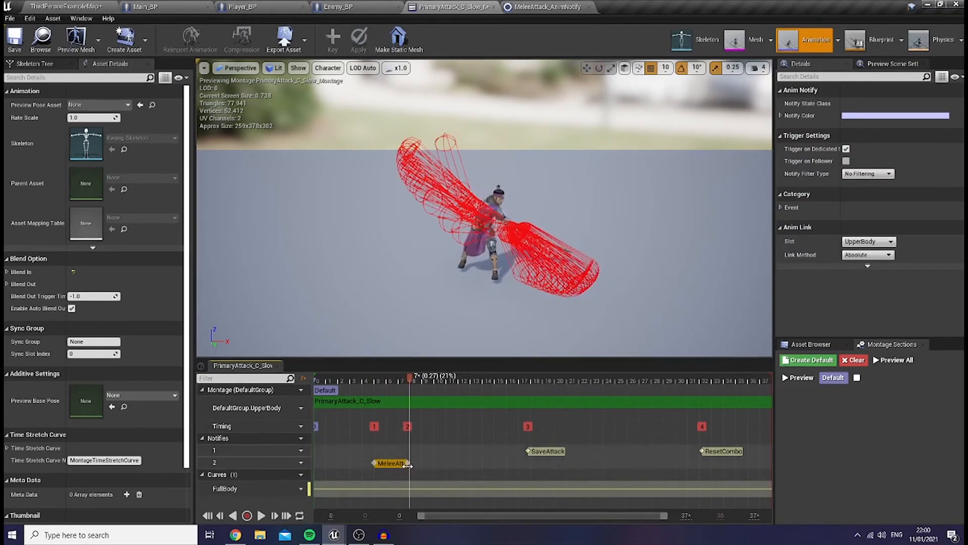